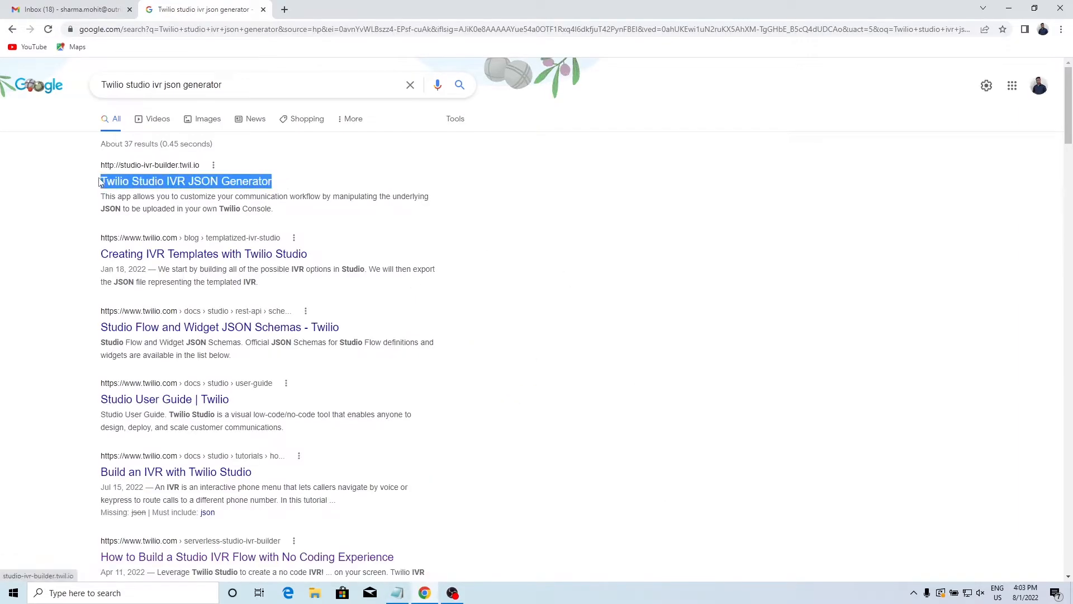
# - Open the Twilio Studio IVR JSON Generator site from the Google results
pyautogui.click(186, 181)
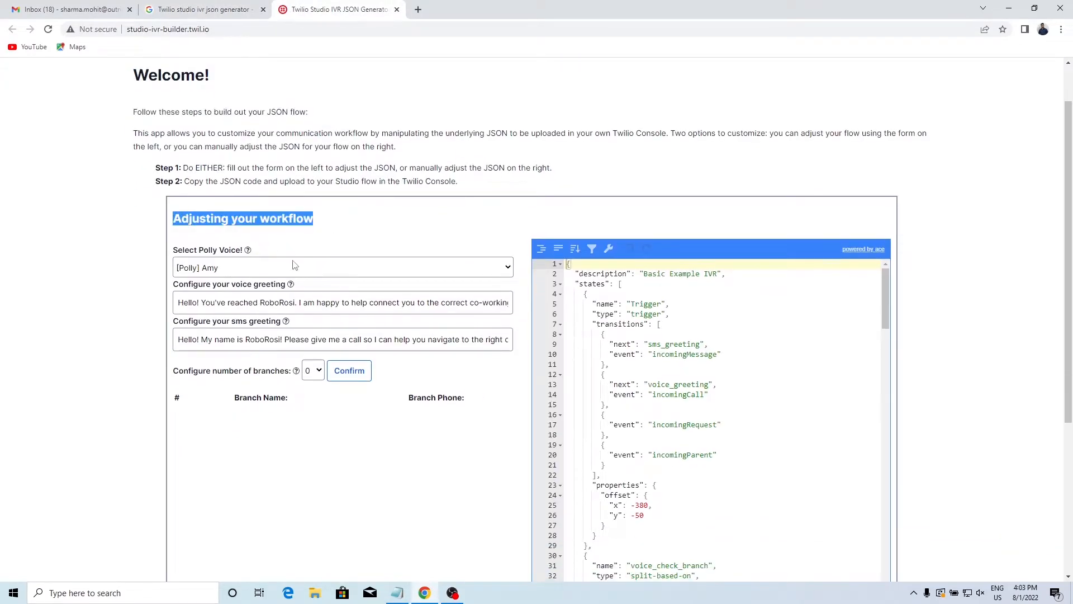
# - Set the voice and SMS greetings to 'Hi, thanks for reaching out to the OutRight Systems customer support portal.'
pyautogui.scroll(-3)
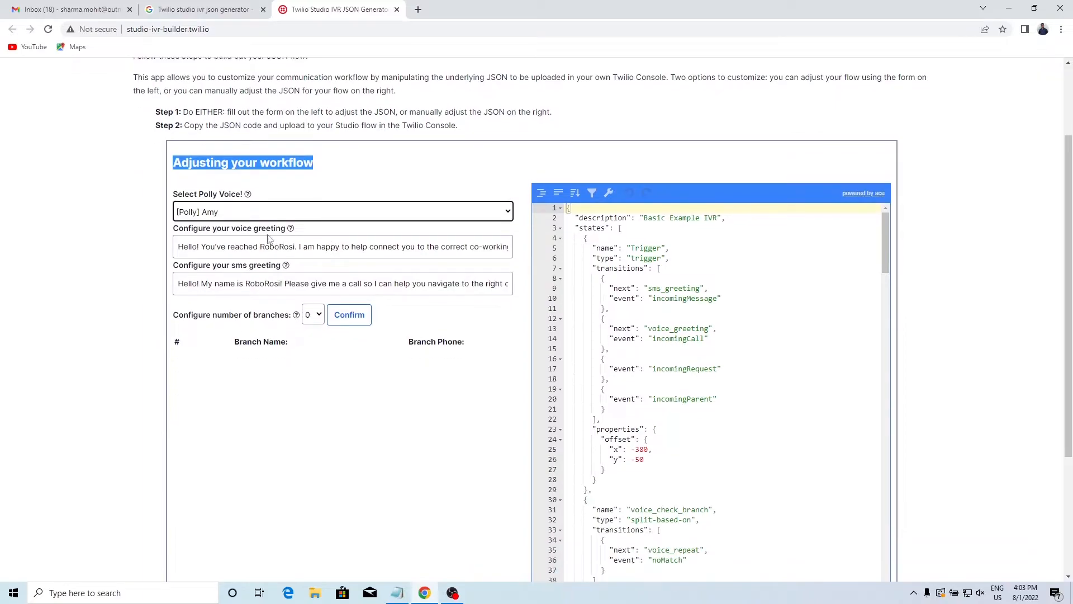
pyautogui.click(286, 246)
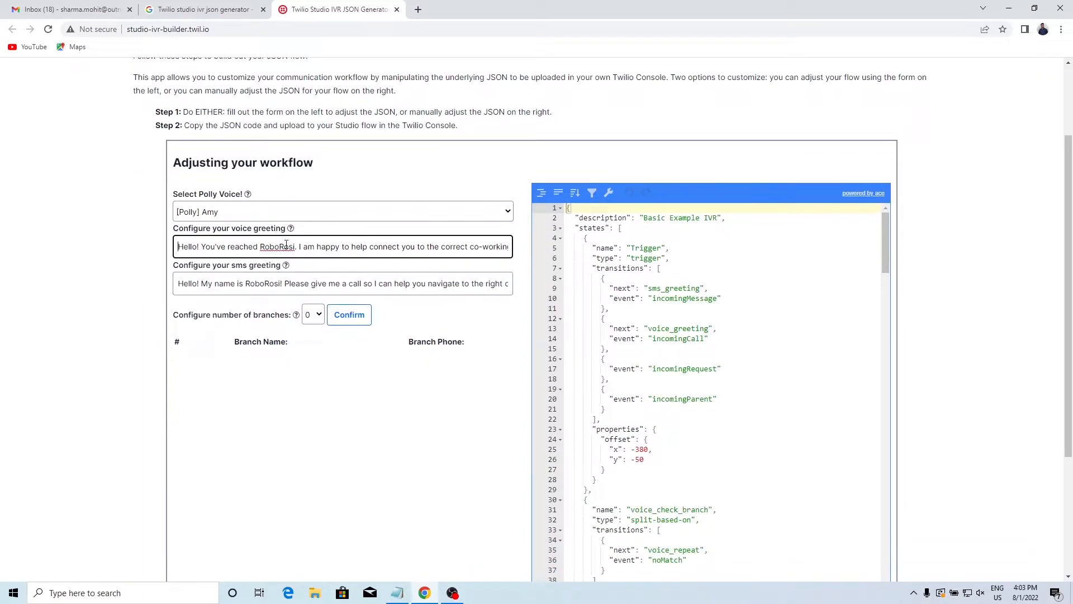
pyautogui.write('Hi, thanks for reaching out to the OutRight Systems customer support portal.')
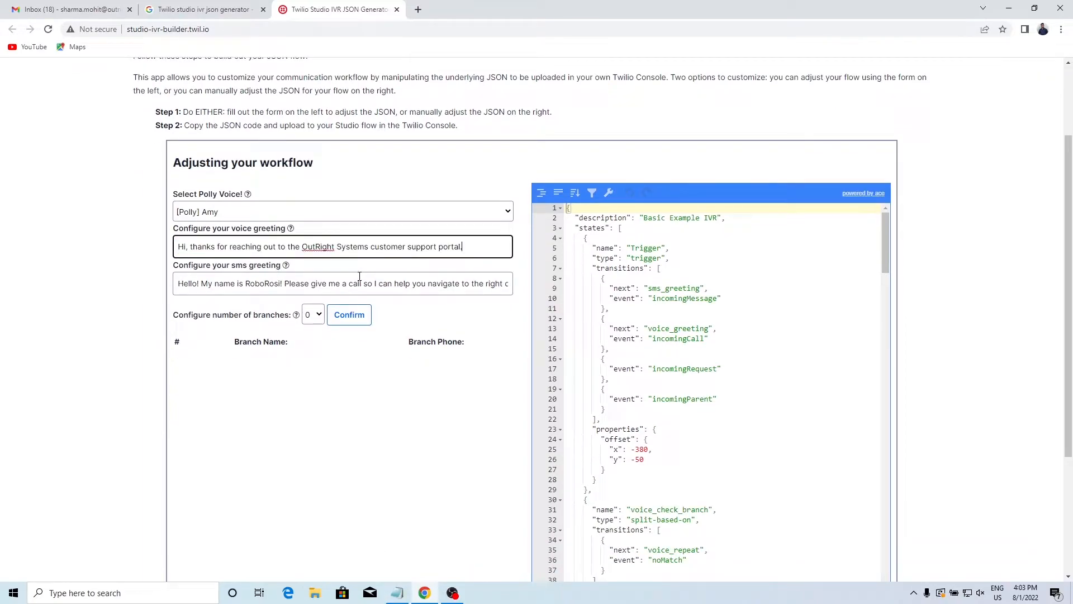
pyautogui.write('Hi, thanks for reaching out to the OutRight Systems customer support portal.')
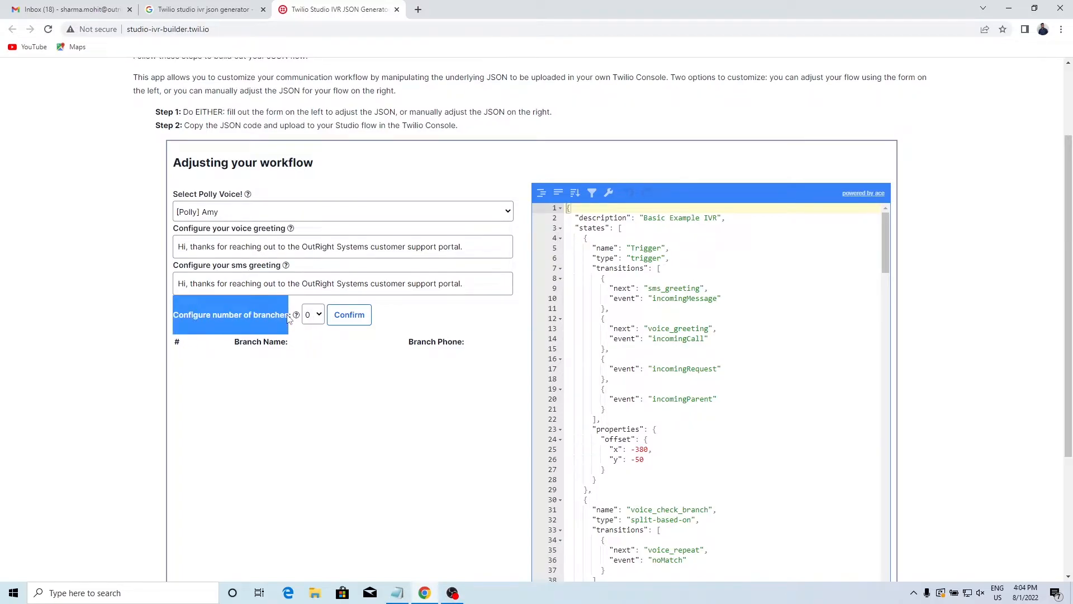
# - Choose 2 branches and confirm to create the branch rows
pyautogui.click(313, 314)
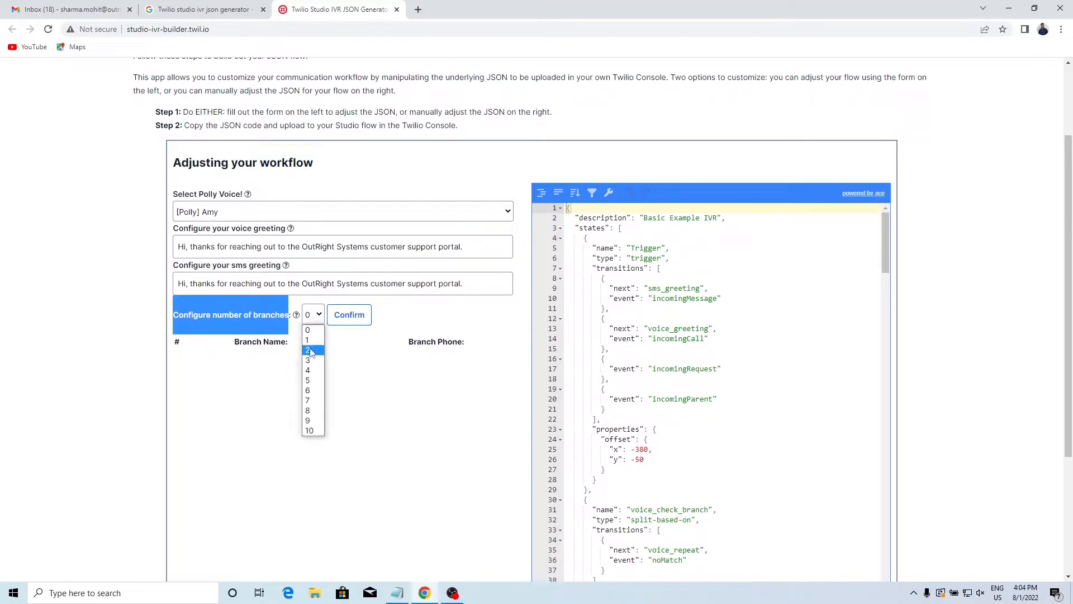
pyautogui.click(309, 349)
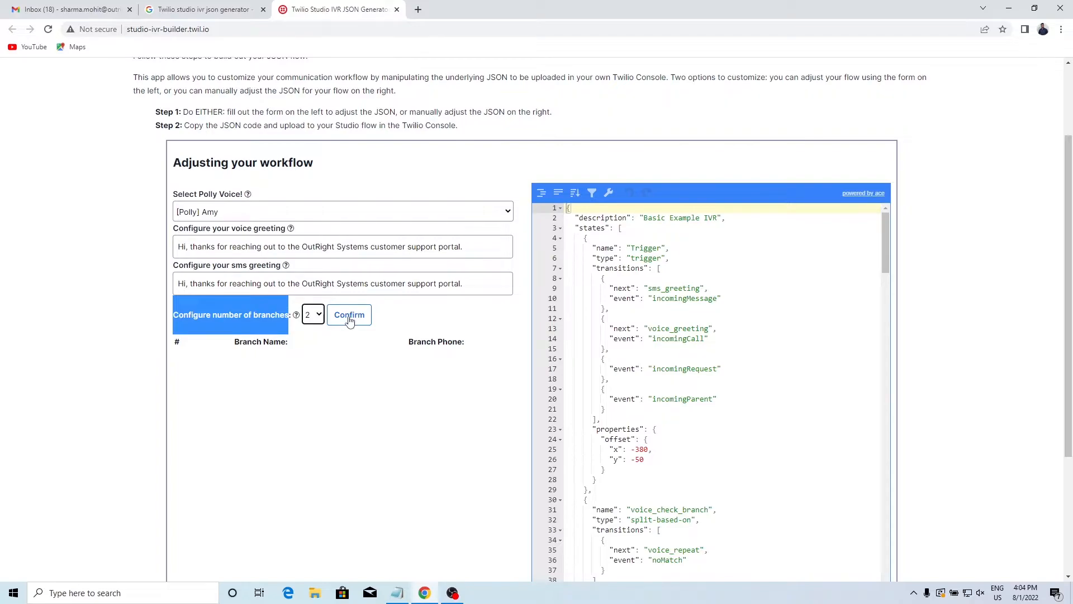
pyautogui.click(348, 315)
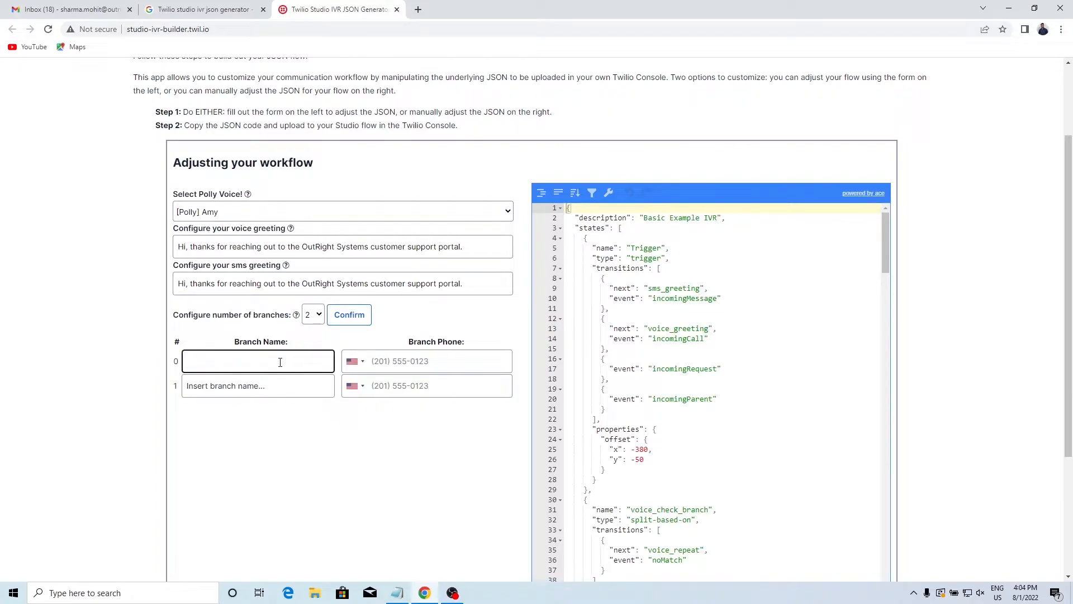
pyautogui.write('Technical Support')
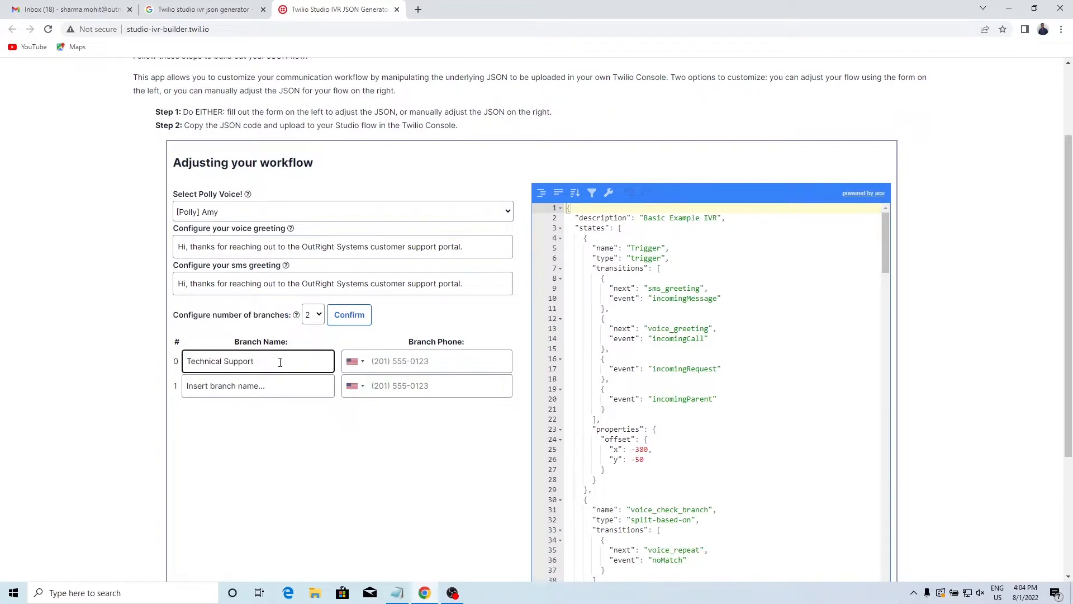
pyautogui.click(425, 361)
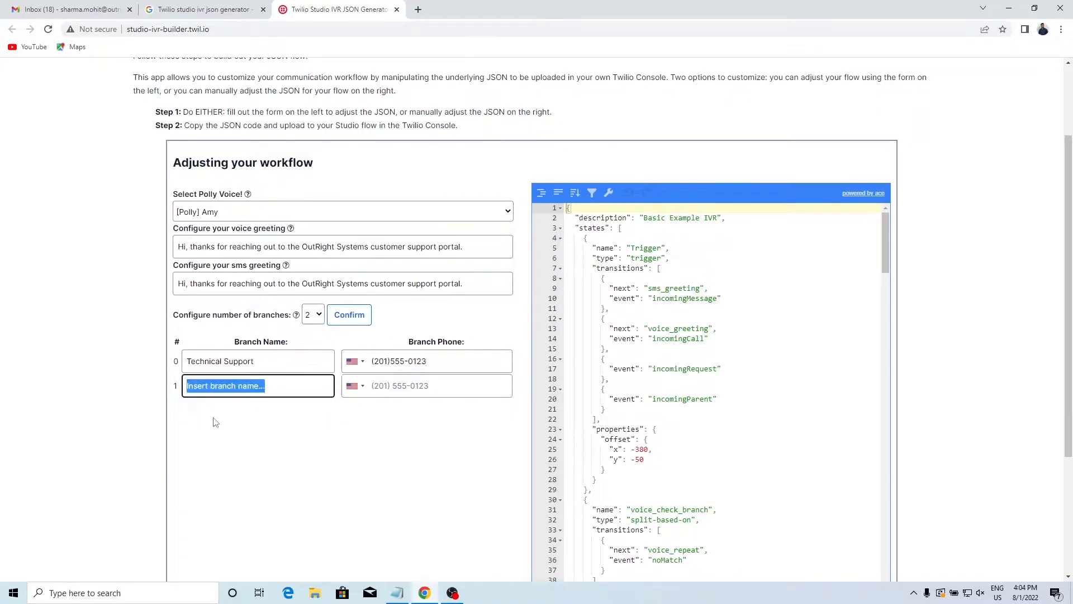
pyautogui.write('Sales')
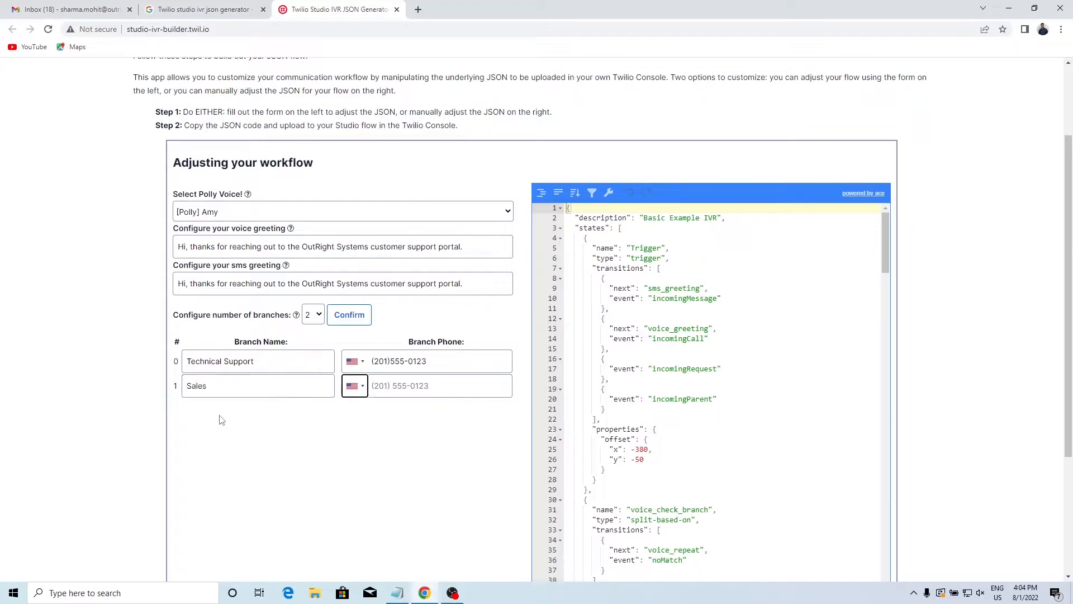
pyautogui.write('(201)555-0124')
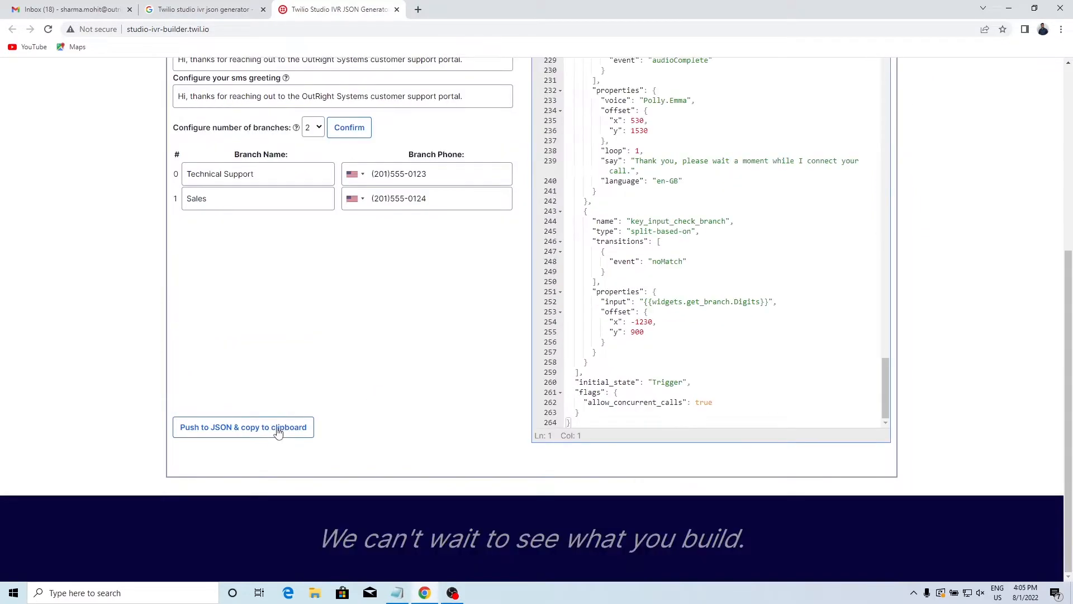
pyautogui.click(243, 427)
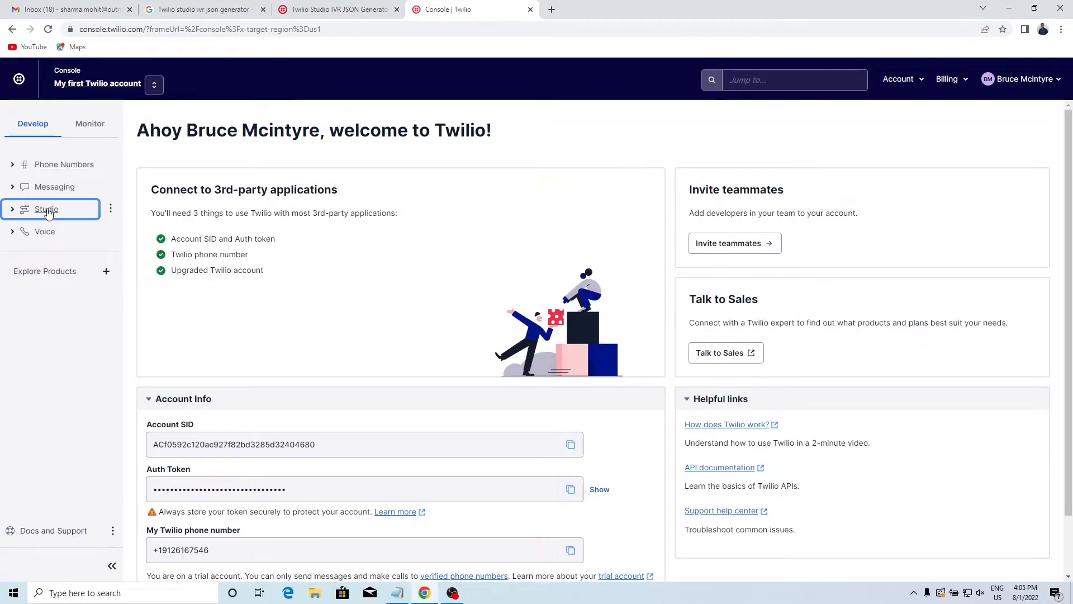
# - Go to Studio Flows and start creating a new flow
pyautogui.click(46, 209)
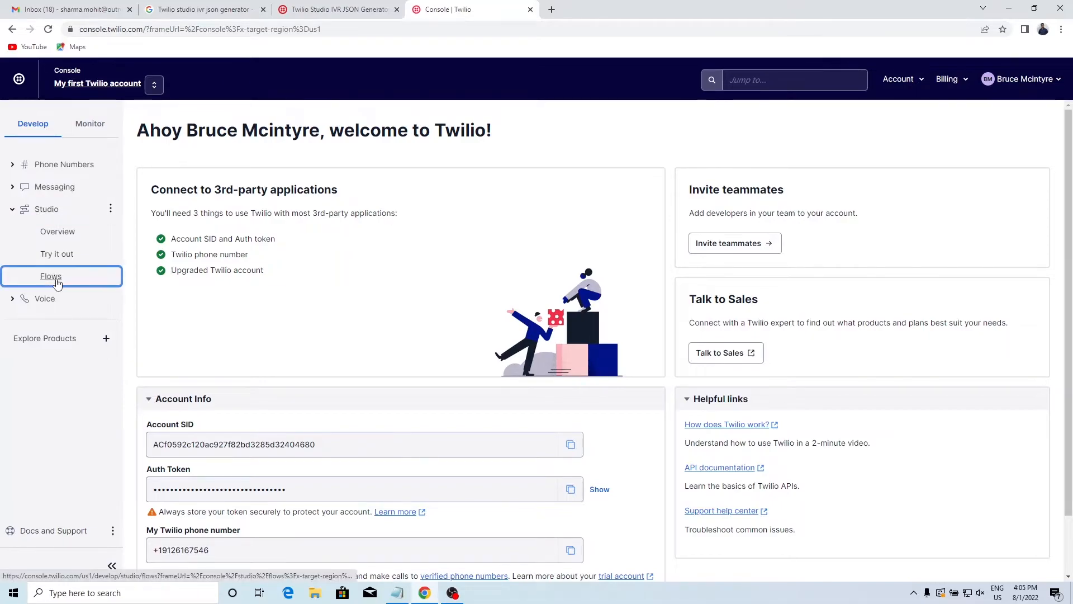
pyautogui.click(52, 276)
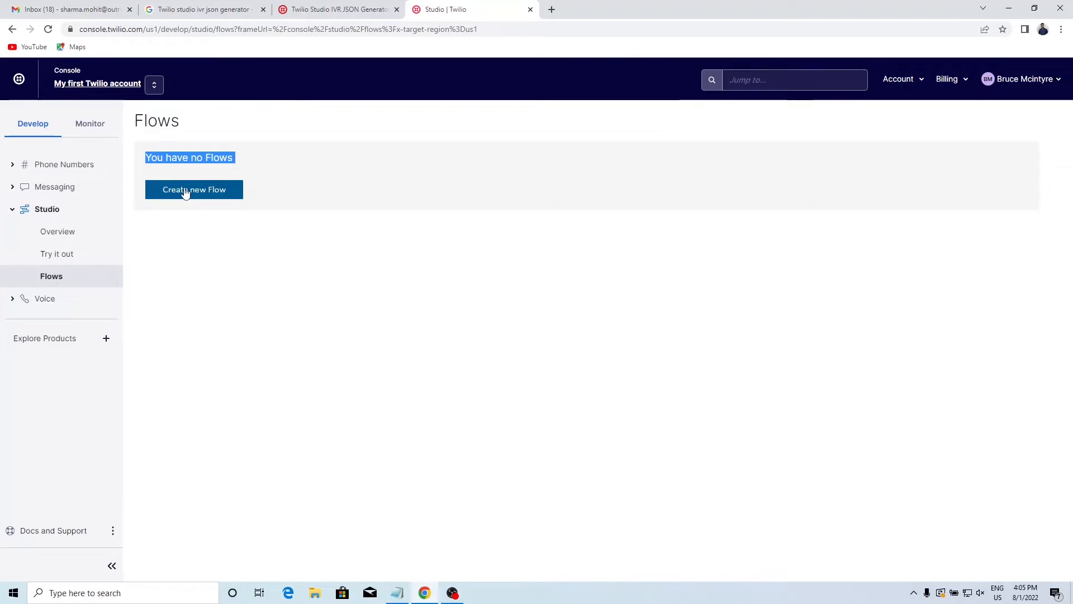
pyautogui.click(194, 189)
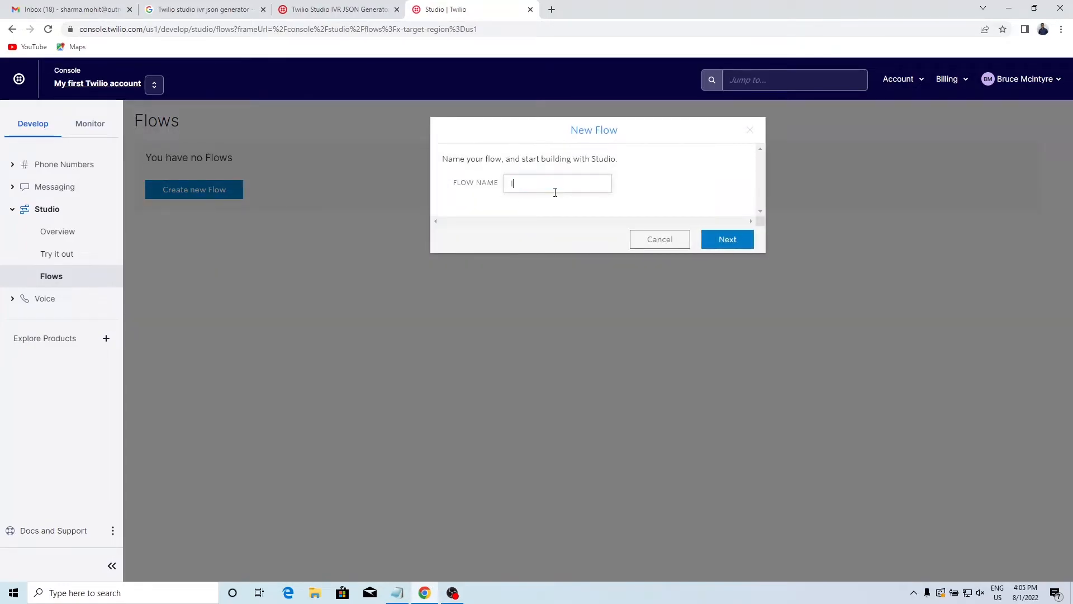
# - Name the flow 'IVR Studio Flow' and choose Import from JSON as its template
pyautogui.write('IVR Studio Flow')
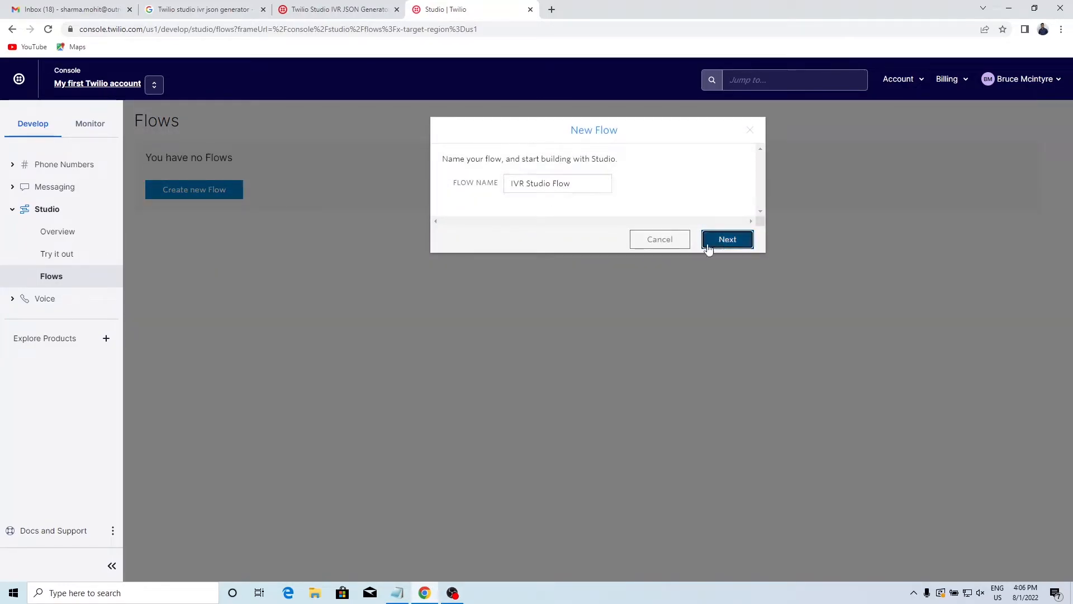
pyautogui.click(727, 240)
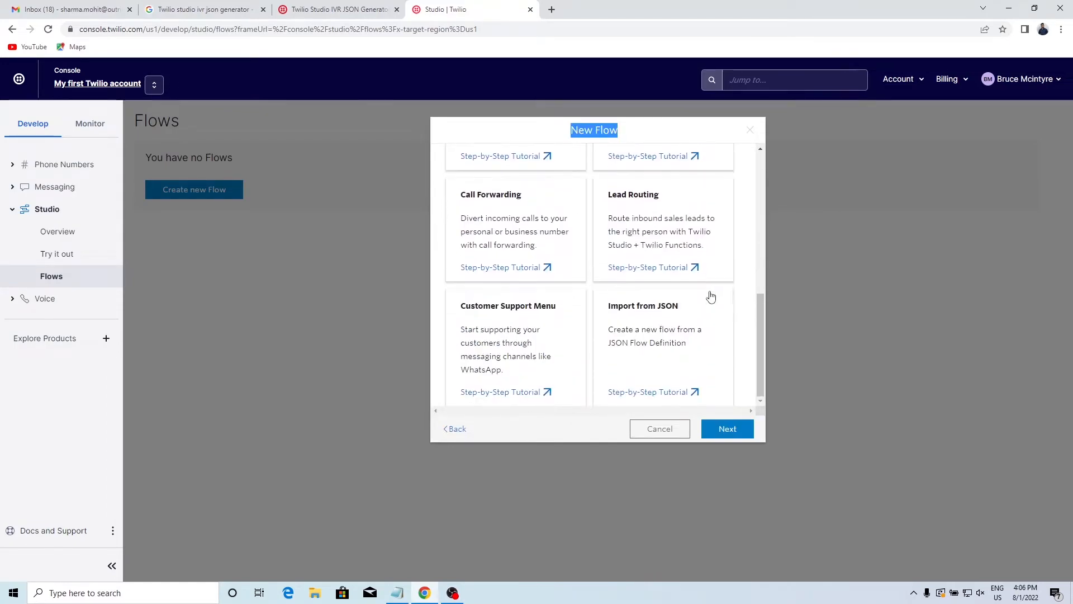
pyautogui.click(727, 430)
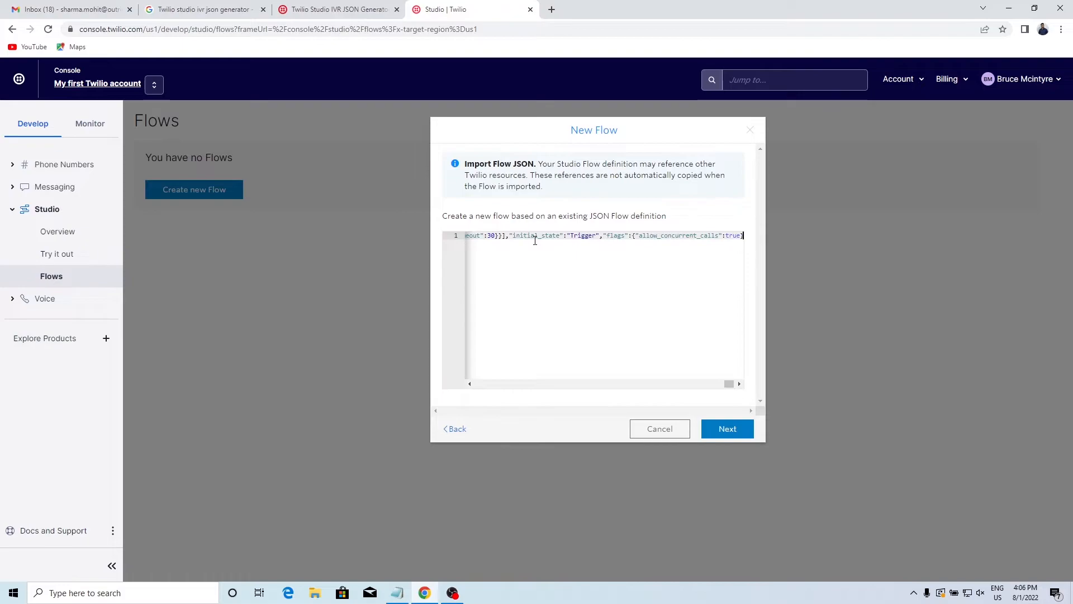
# - Import the pasted JSON, publish the flow, and return to the Console home
pyautogui.click(726, 429)
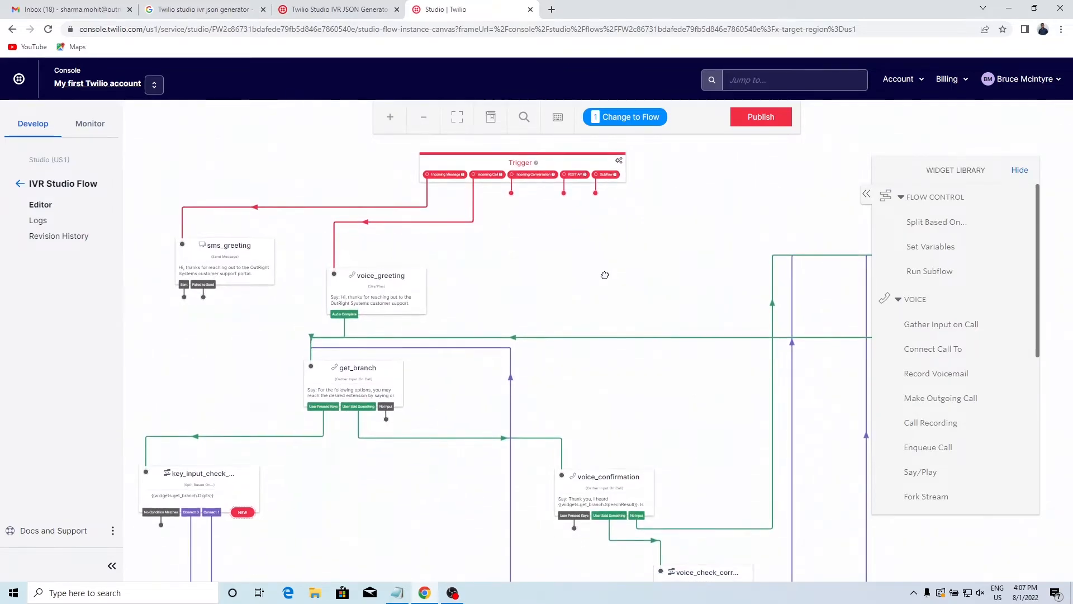
pyautogui.click(760, 116)
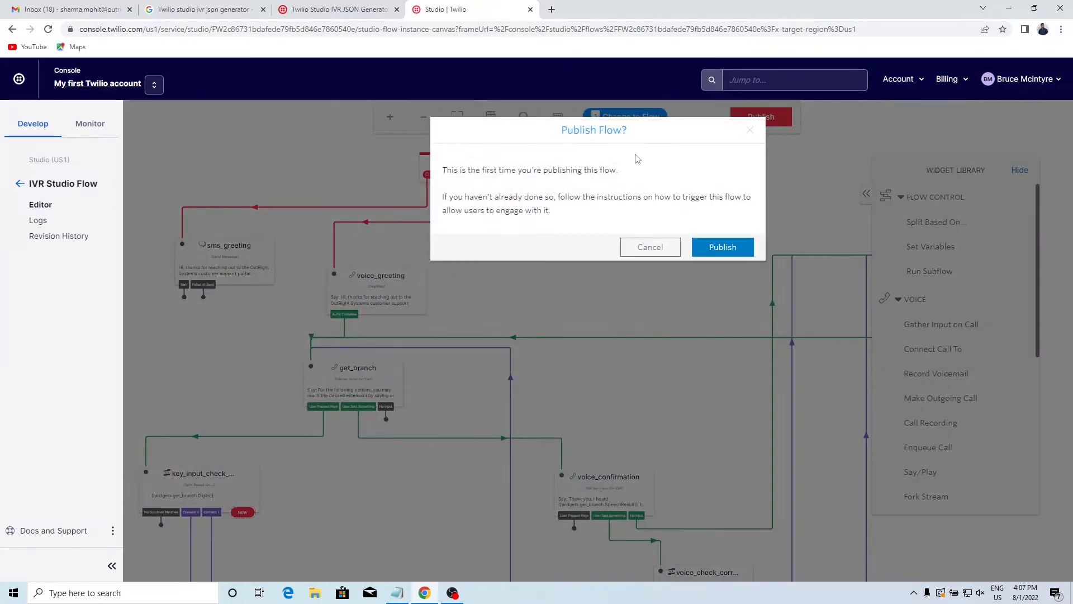
pyautogui.click(722, 247)
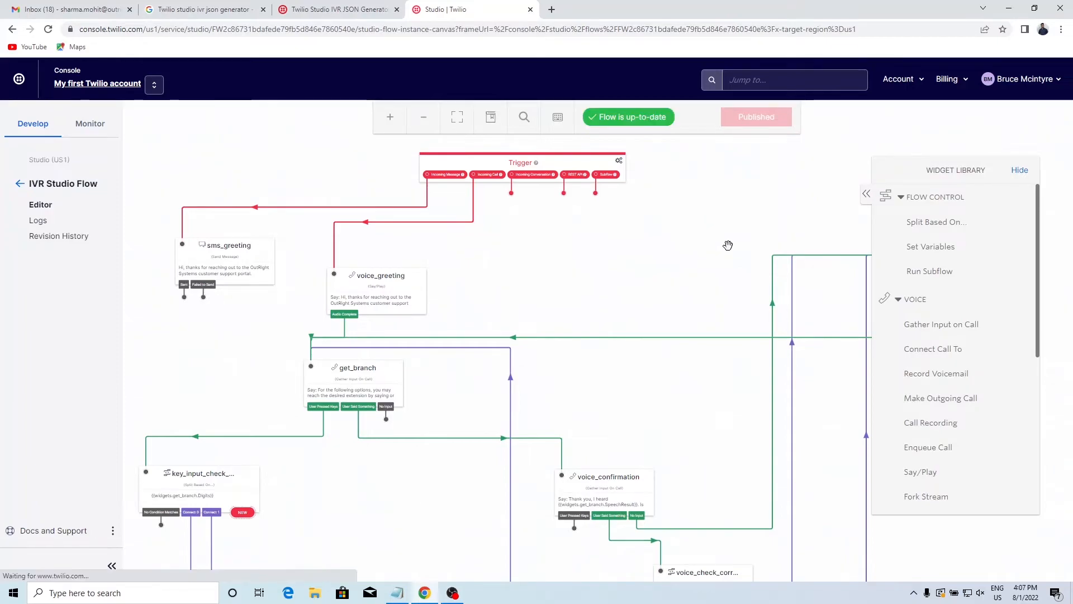
pyautogui.click(112, 83)
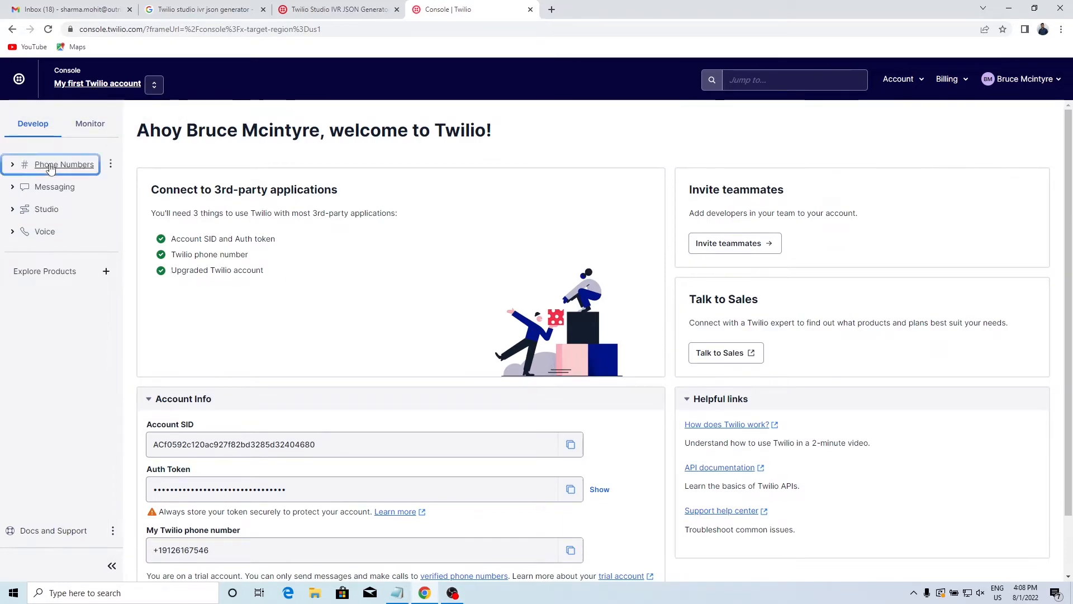
pyautogui.click(64, 164)
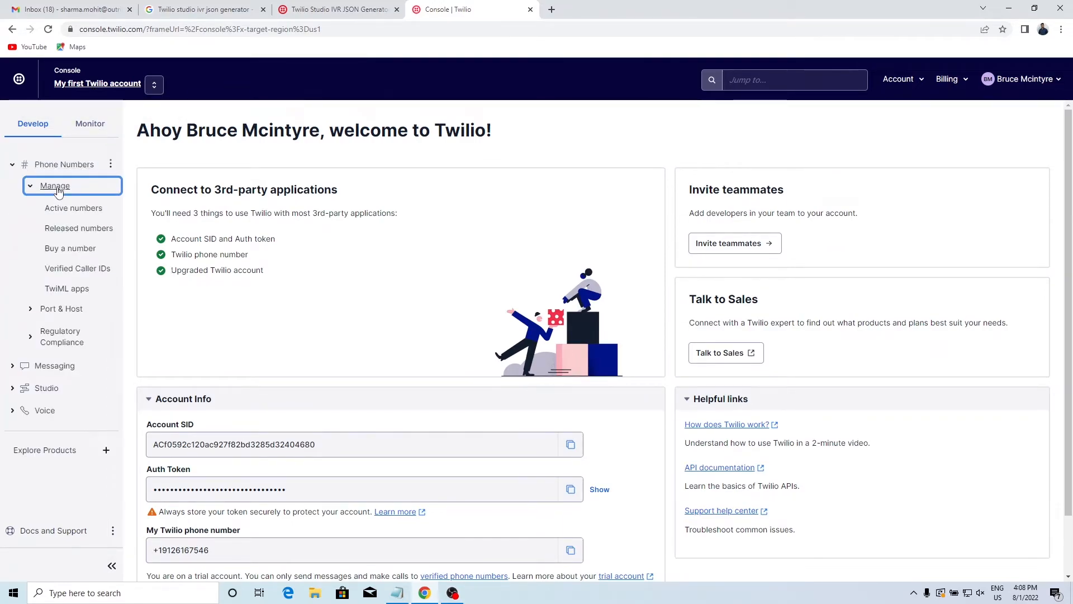
pyautogui.click(74, 208)
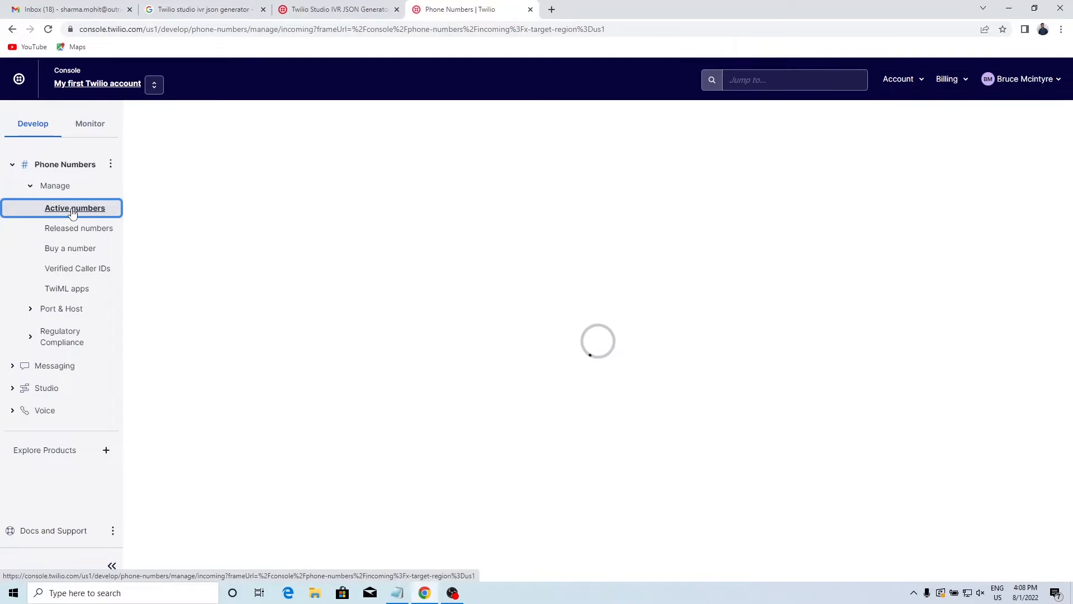
pyautogui.click(74, 208)
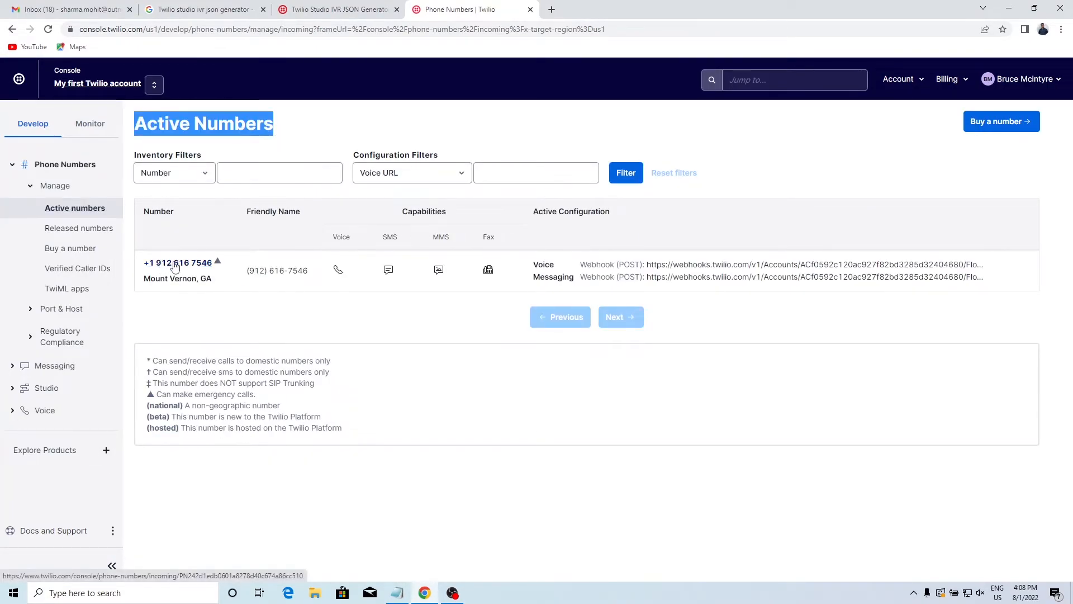
pyautogui.click(175, 262)
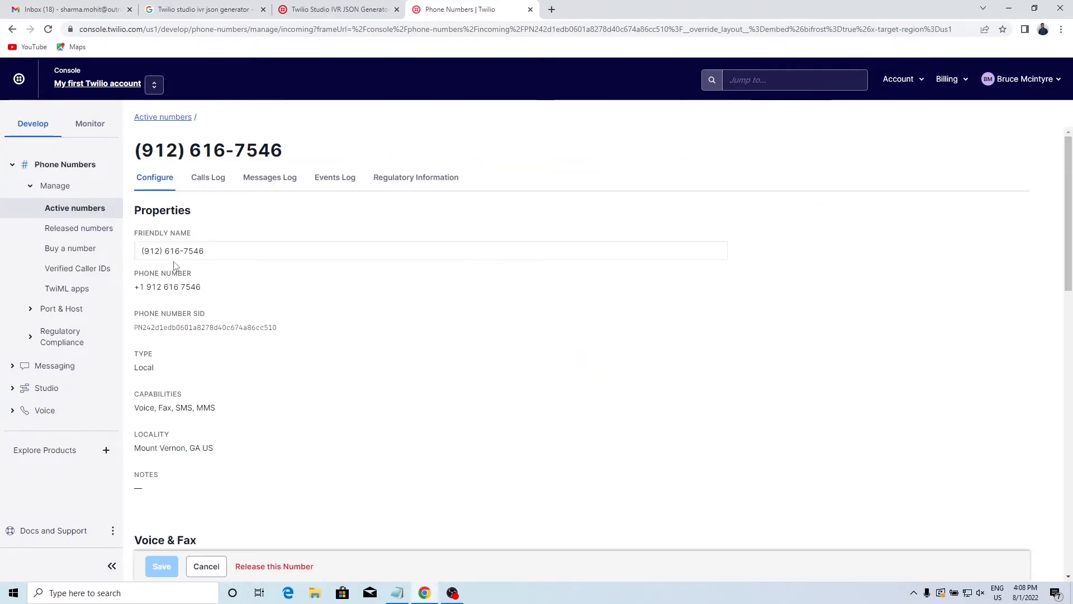
pyautogui.doubleClick(208, 150)
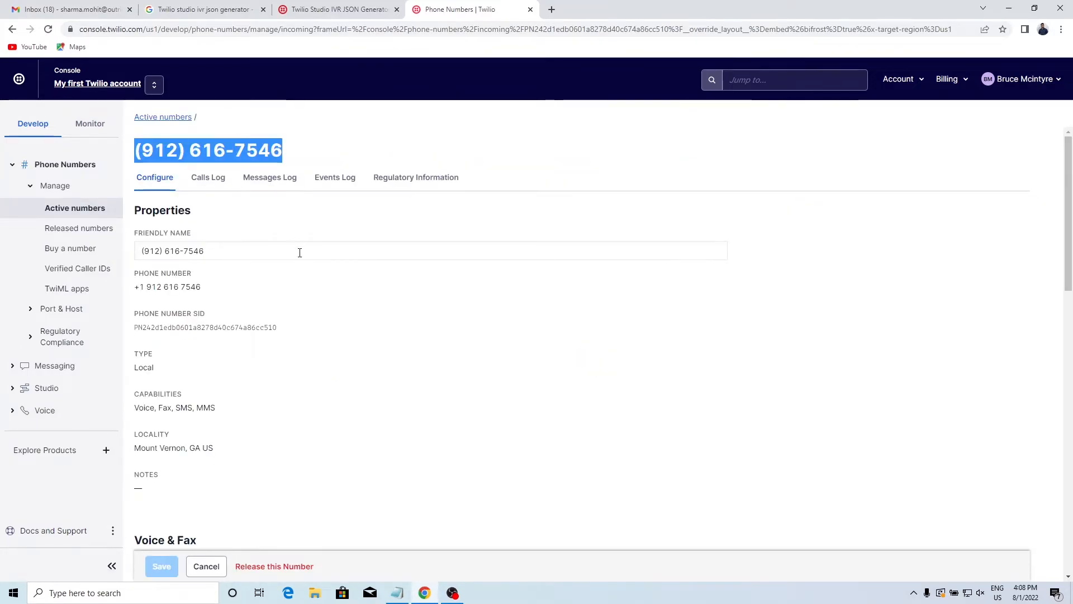
pyautogui.scroll(-3)
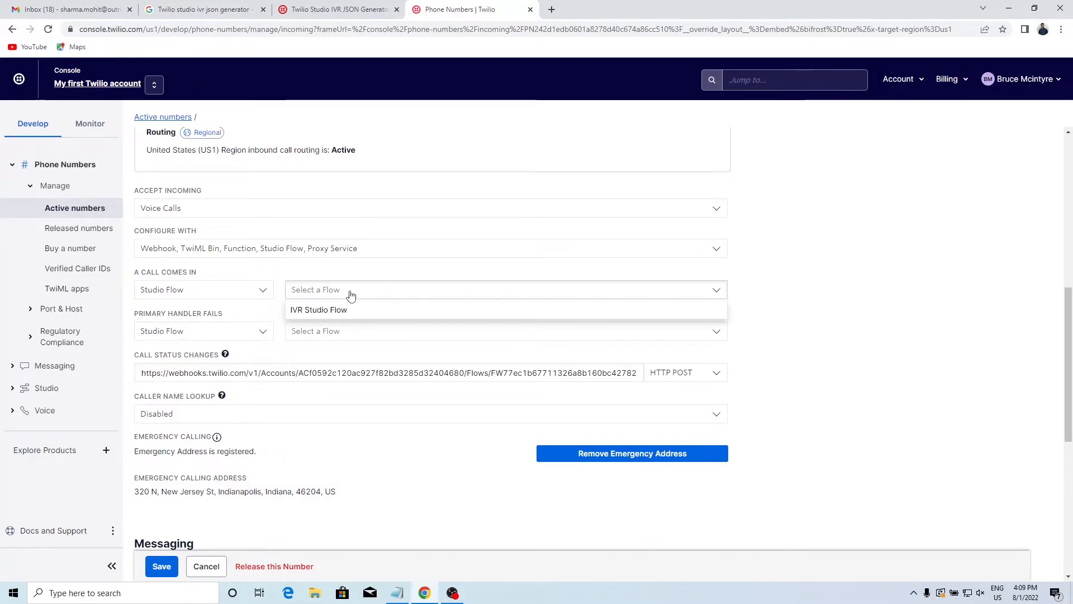
# - Set incoming calls and messages to Studio Flow 'IVR Studio Flow' and save the configuration
pyautogui.scroll(-3)
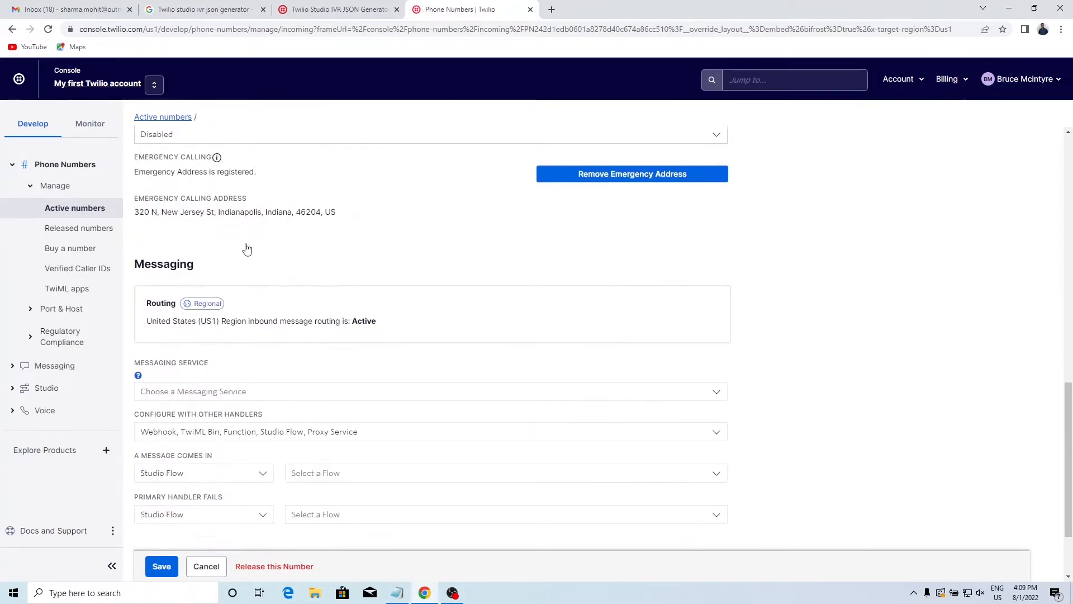
pyautogui.doubleClick(163, 264)
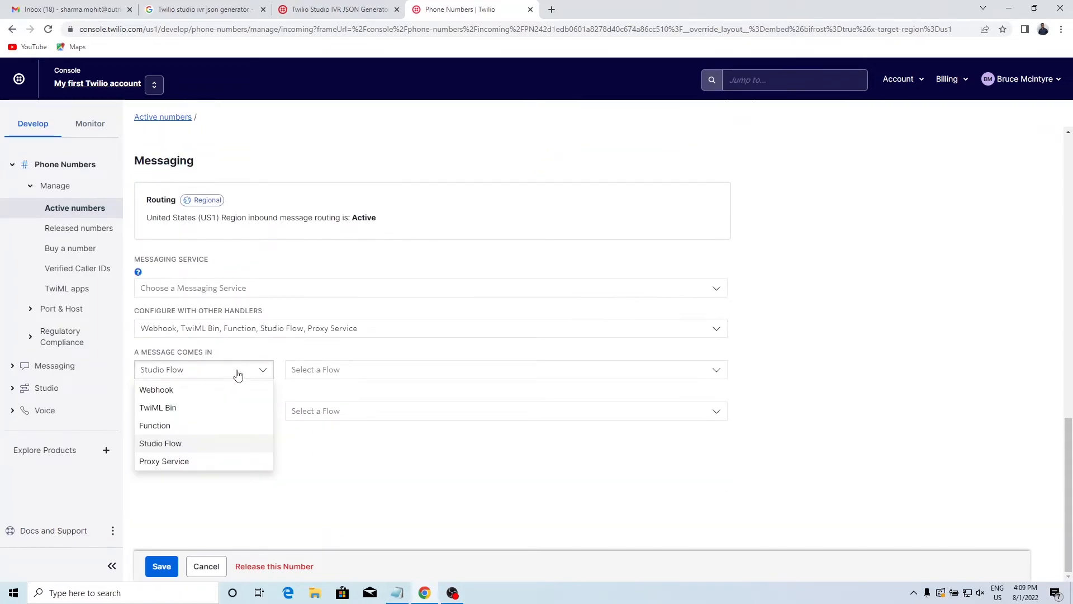
pyautogui.click(159, 443)
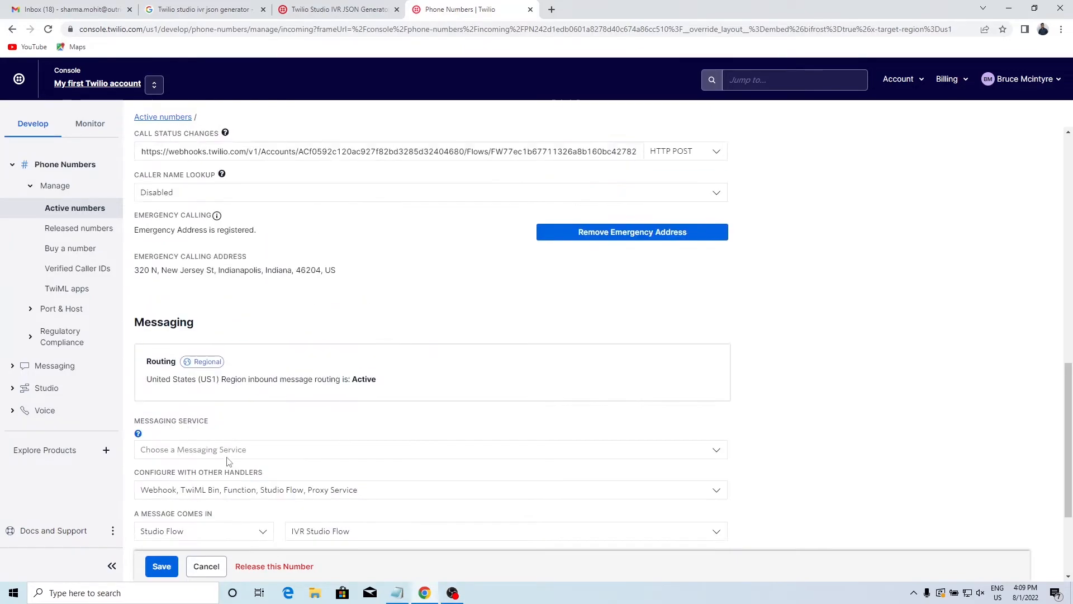
pyautogui.scroll(-3)
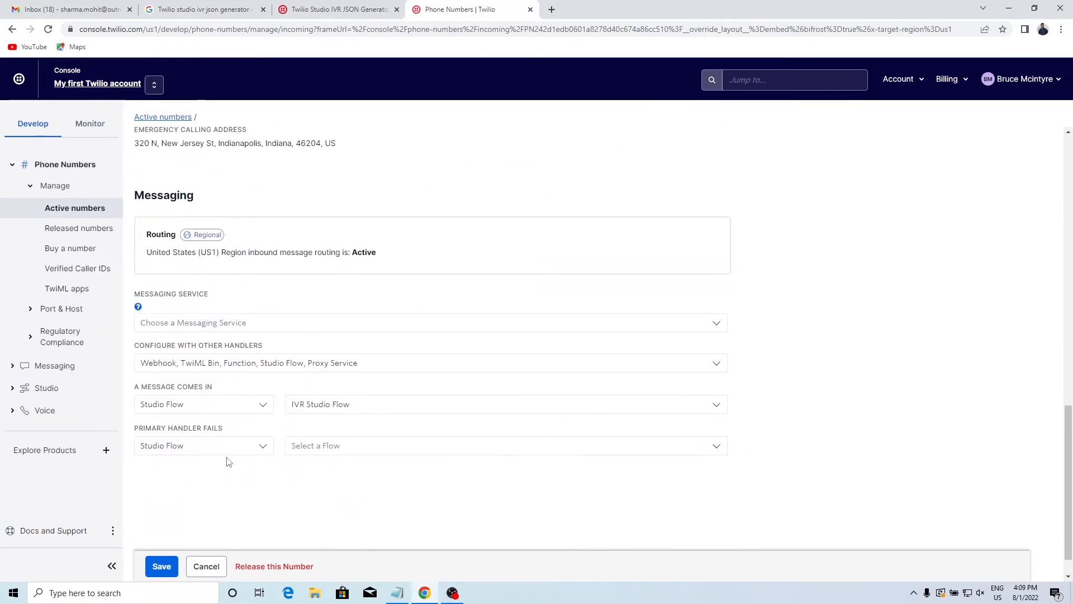
pyautogui.click(161, 566)
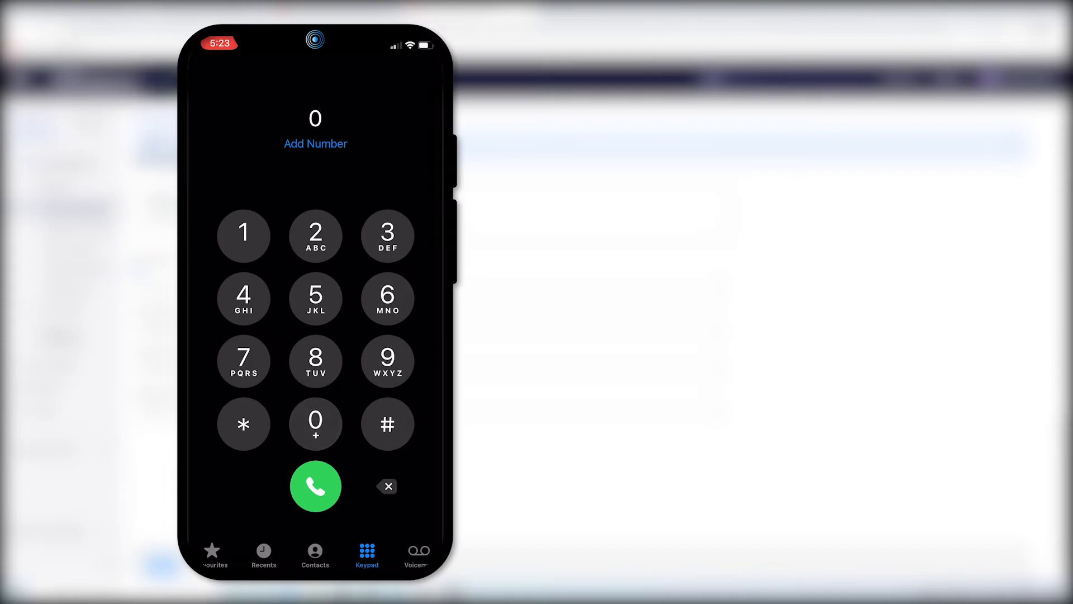
pyautogui.click(316, 423)
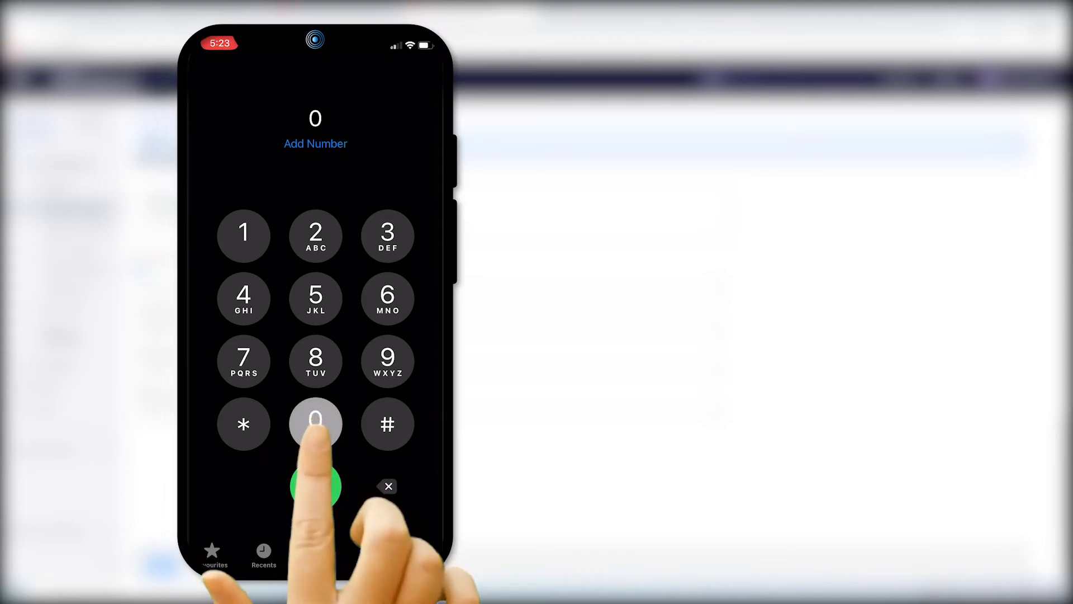
pyautogui.click(388, 360)
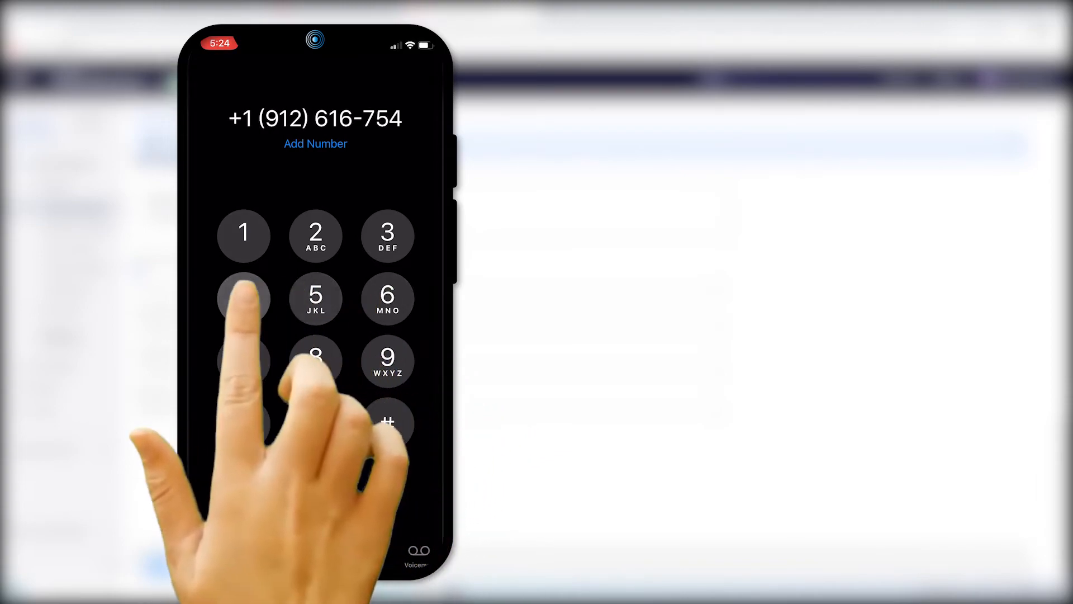
pyautogui.click(387, 297)
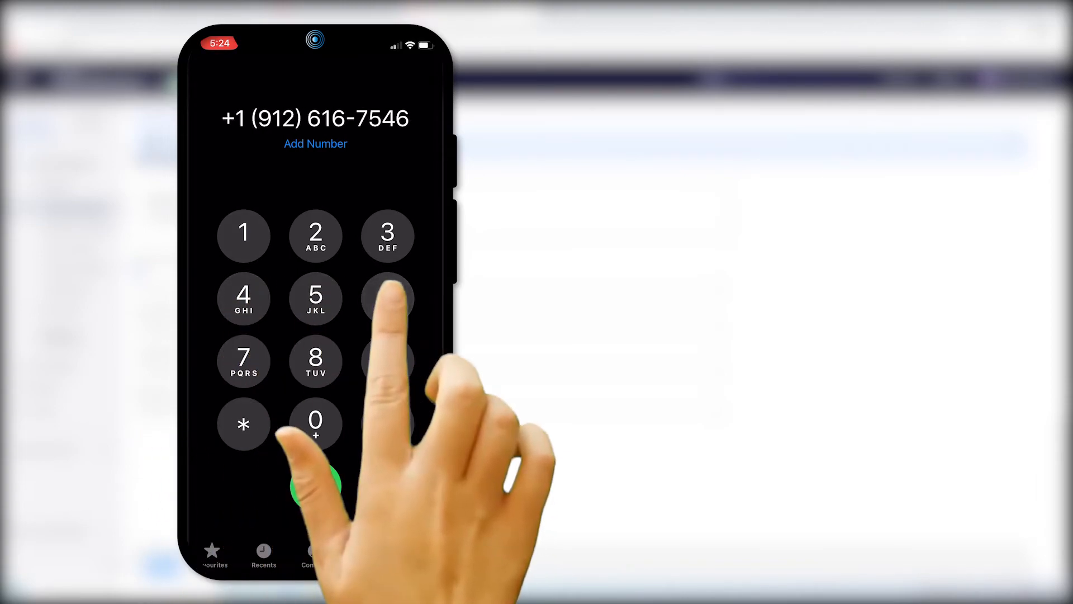
pyautogui.click(316, 494)
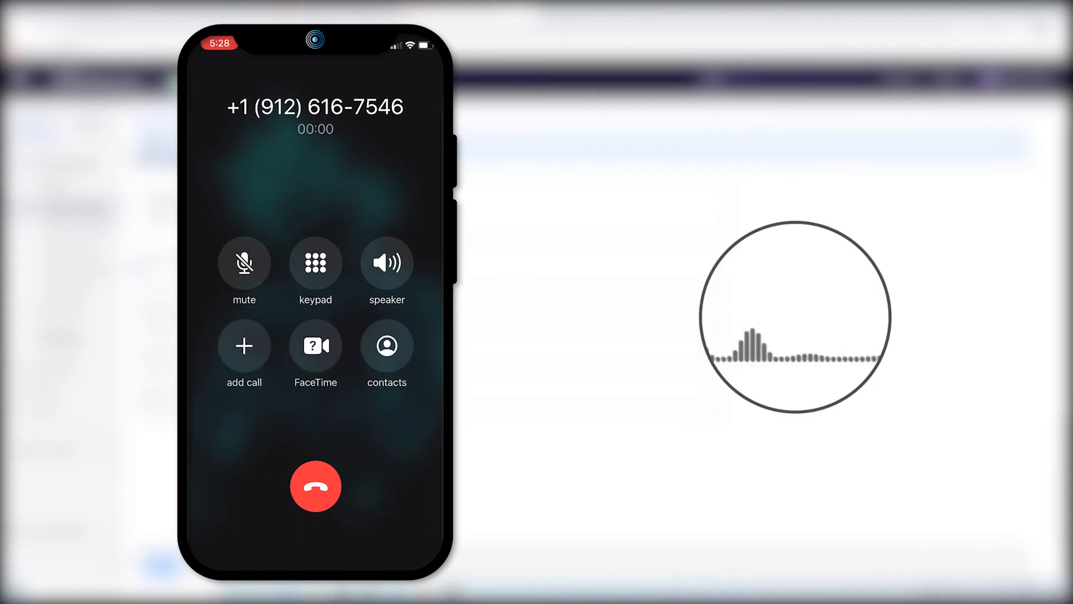